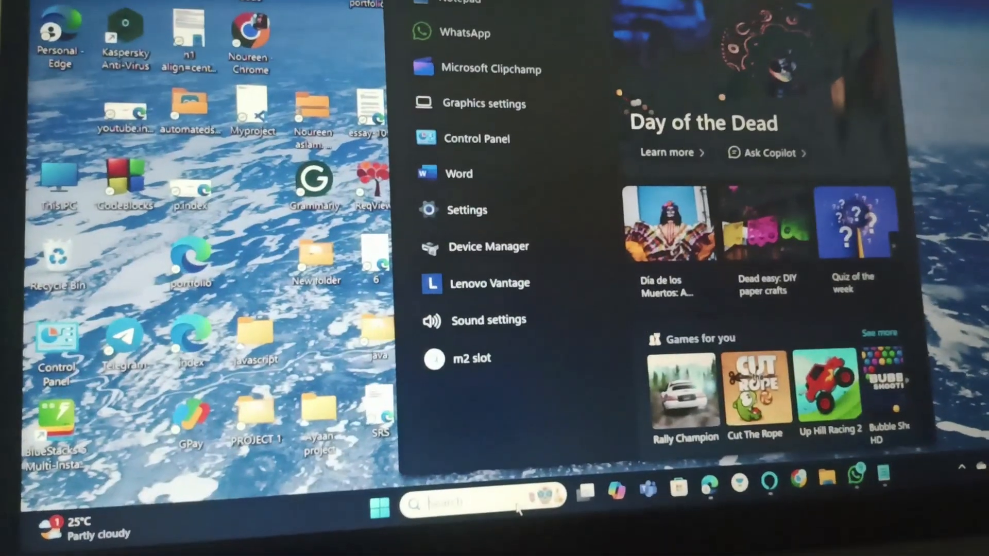
- Search 'del' in Start and launch Device Manager
{"action": "type", "text": "del"}
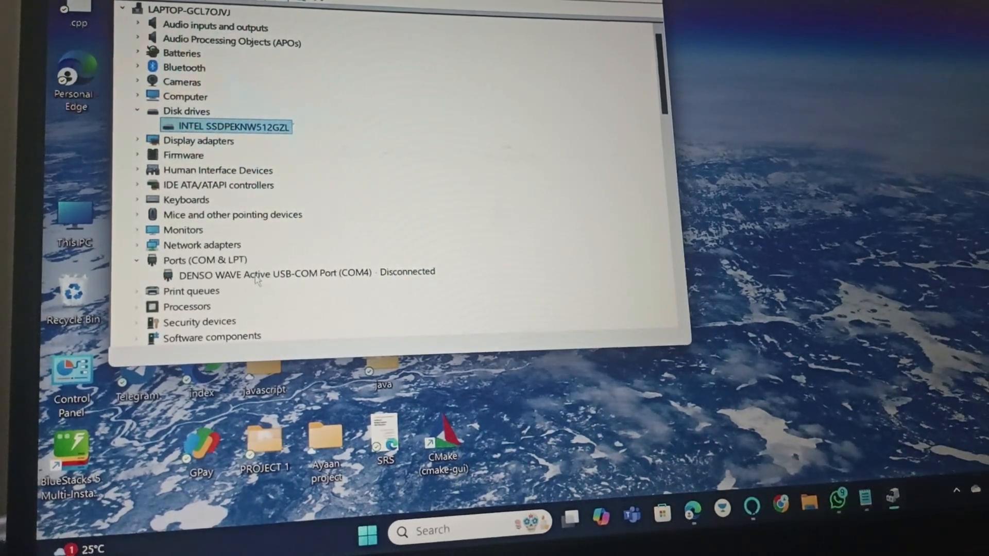
- Show the context menu for the DENSO WAVE USB-COM Port (COM4) under Ports
{"action": "right_click", "coordinate": [271, 272]}
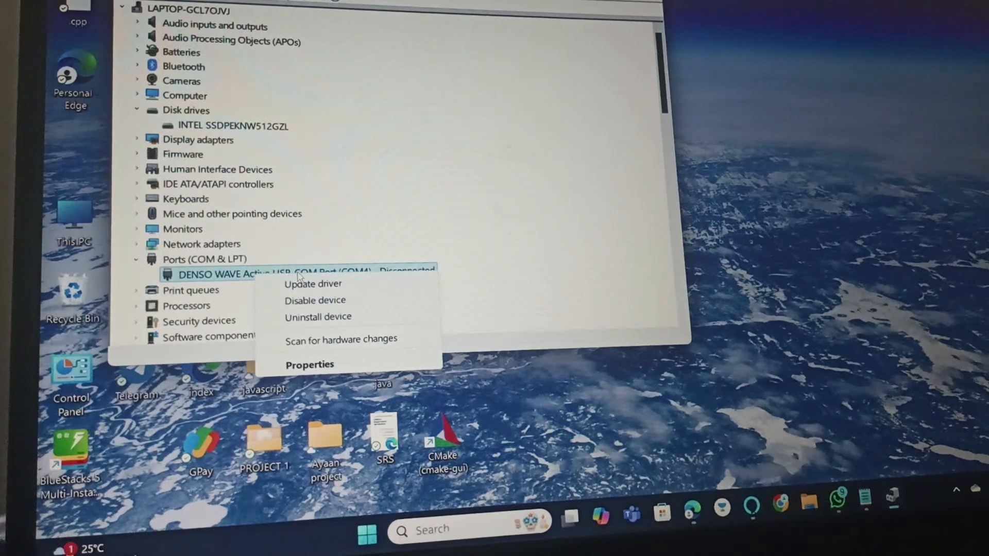
{"action": "mouse_move", "coordinate": [318, 317]}
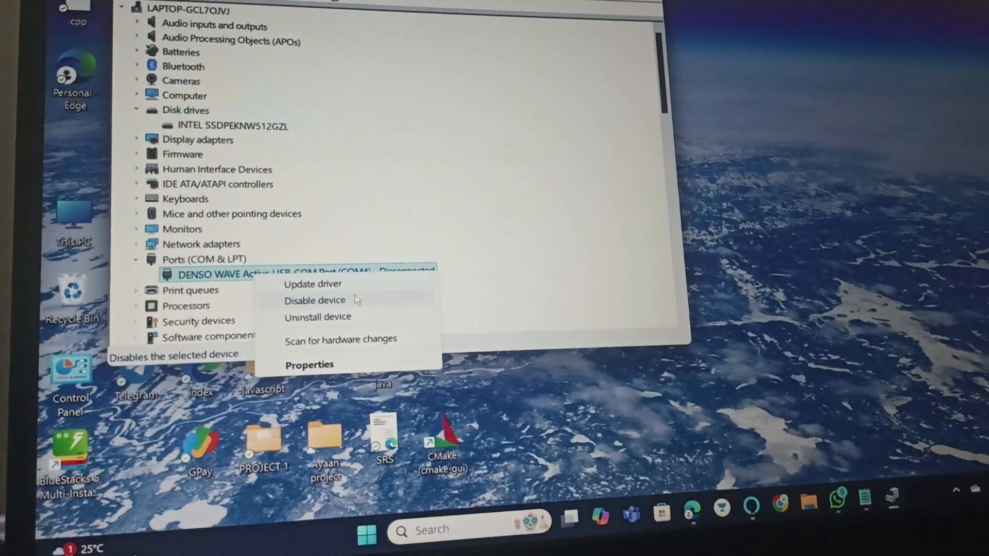
{"action": "mouse_move", "coordinate": [318, 317]}
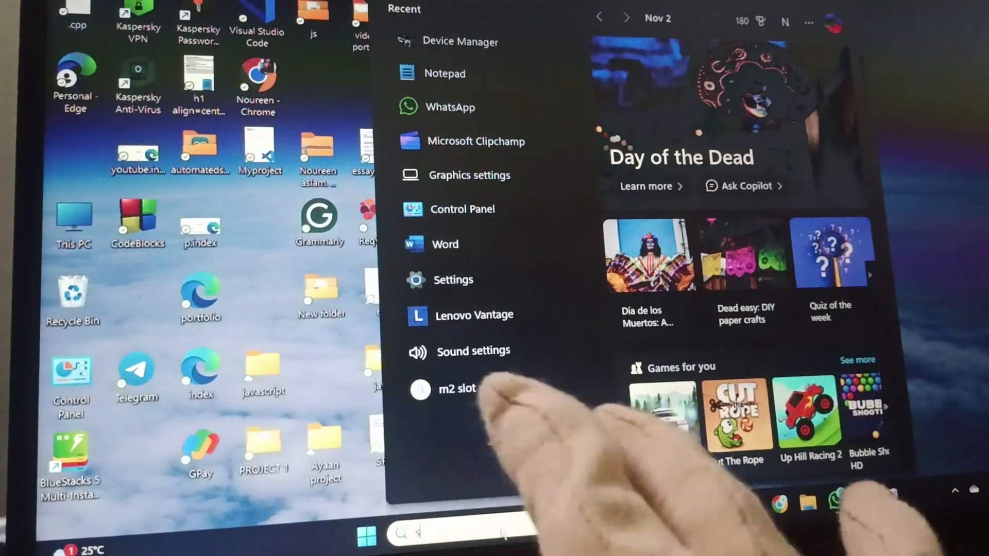
- Search 'setting' in Start and launch Settings from Best match
{"action": "type", "text": "setting"}
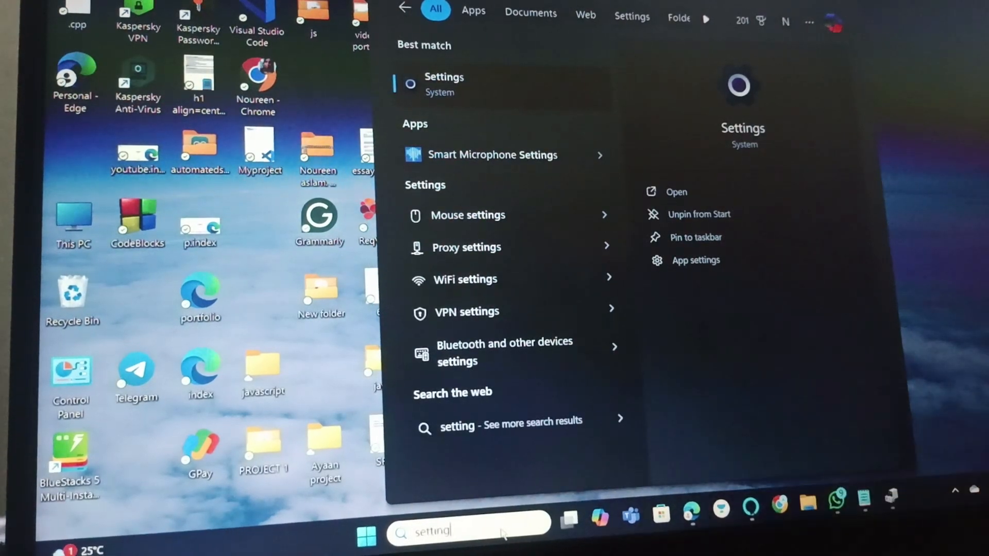
{"action": "left_click", "coordinate": [444, 84]}
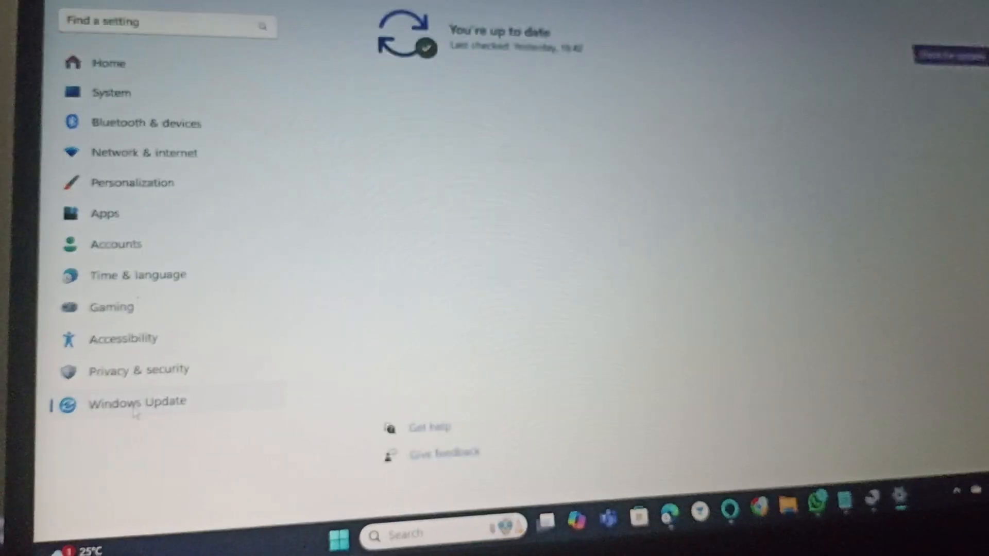
- Go to the Windows Update page and run Check for updates
{"action": "left_click", "coordinate": [137, 401]}
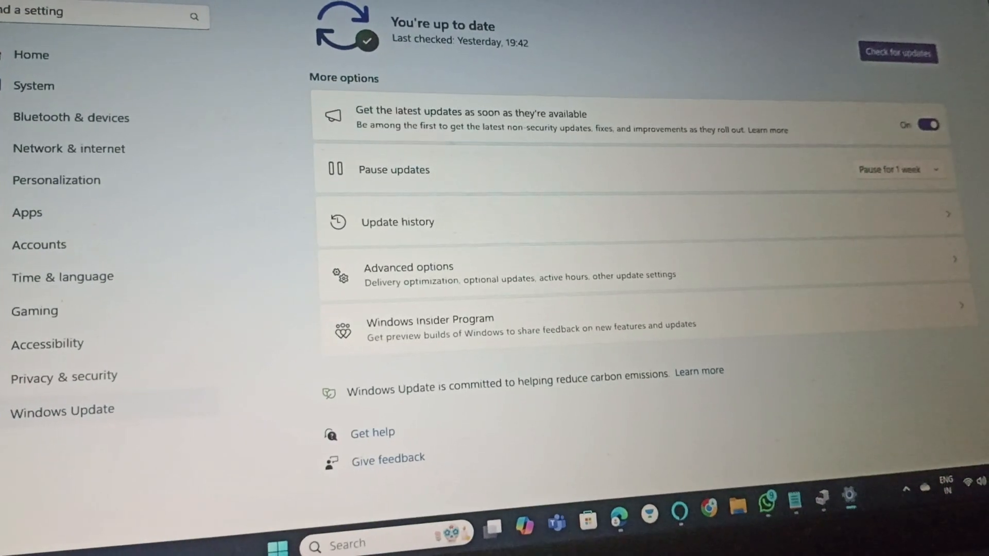
{"action": "left_click", "coordinate": [897, 53]}
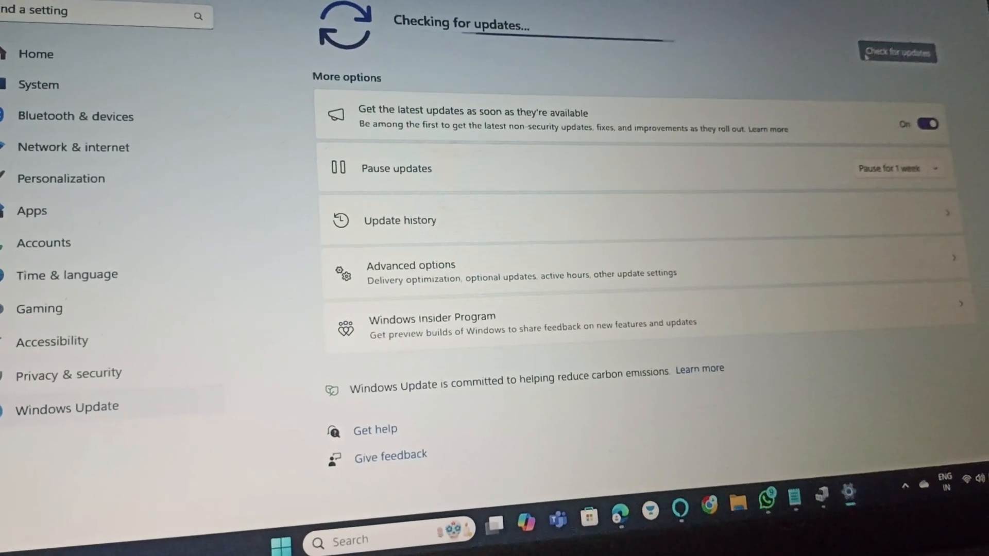